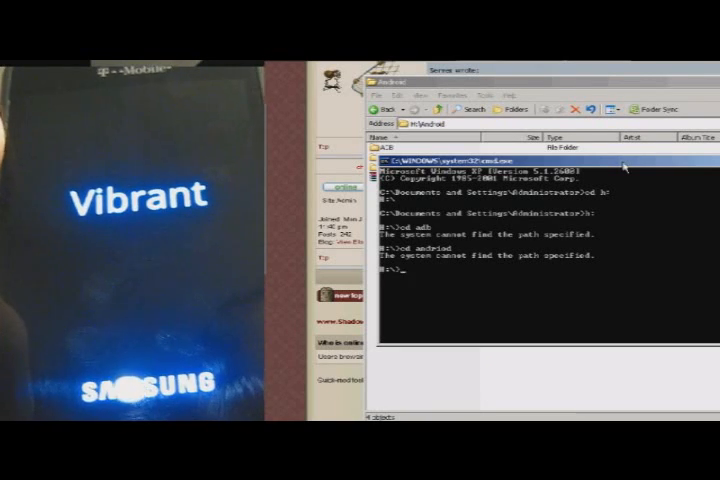
pyautogui.write('cd android')
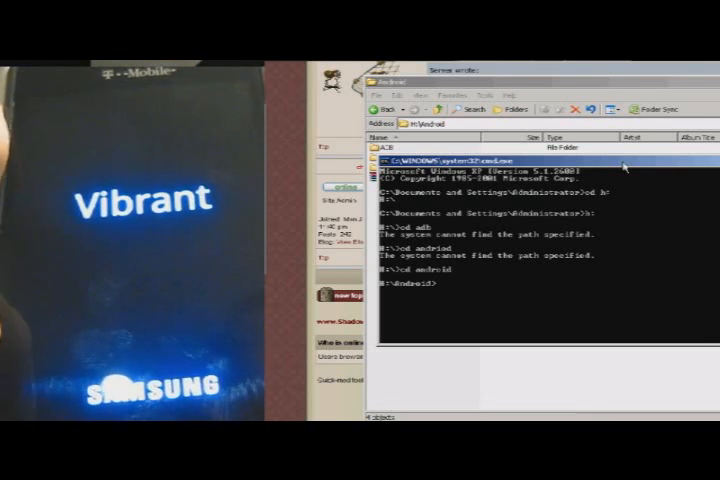
pyautogui.write('cd adb')
pyautogui.write('cd tools')
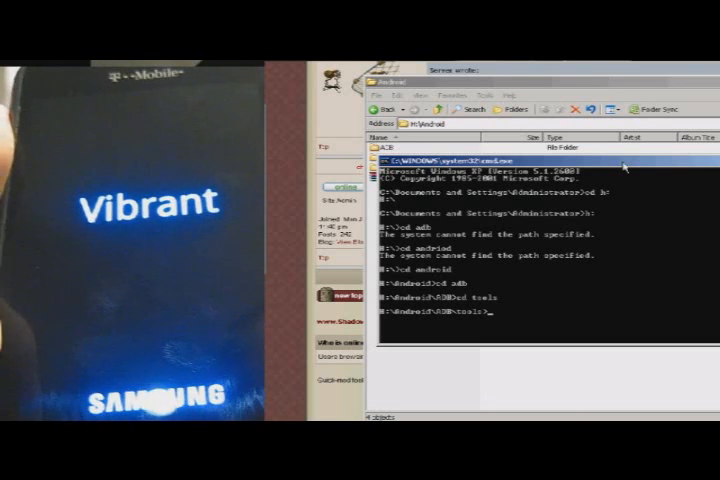
pyautogui.write('adb')
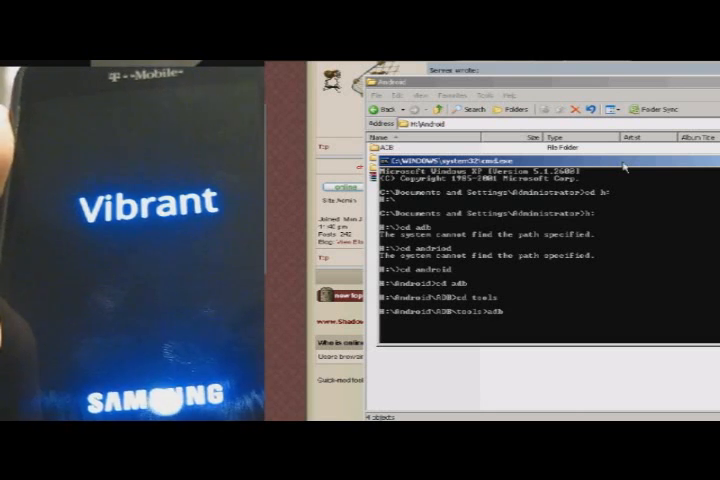